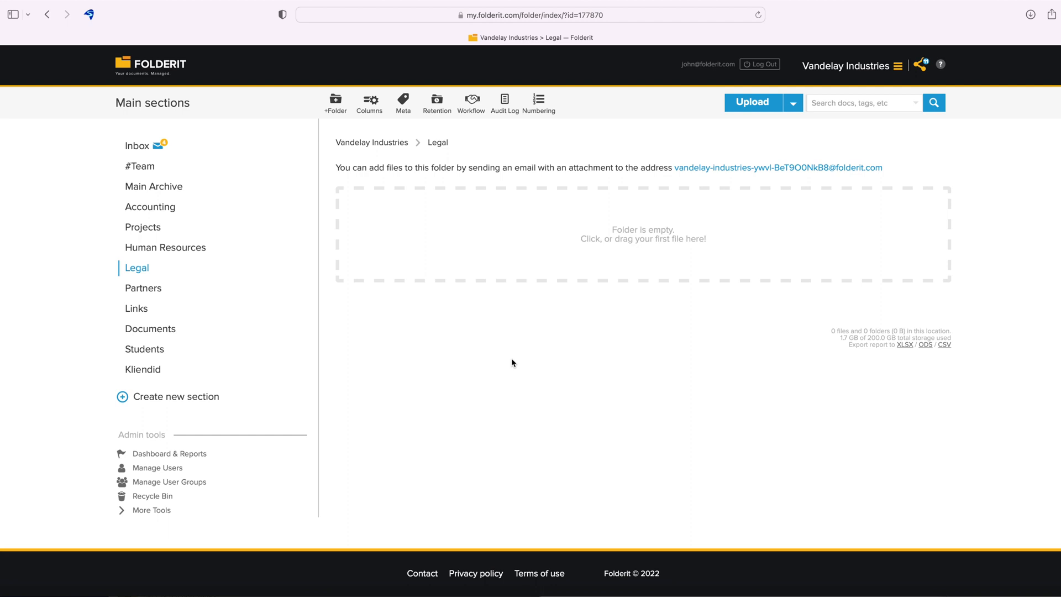
mouse_move(211, 269)
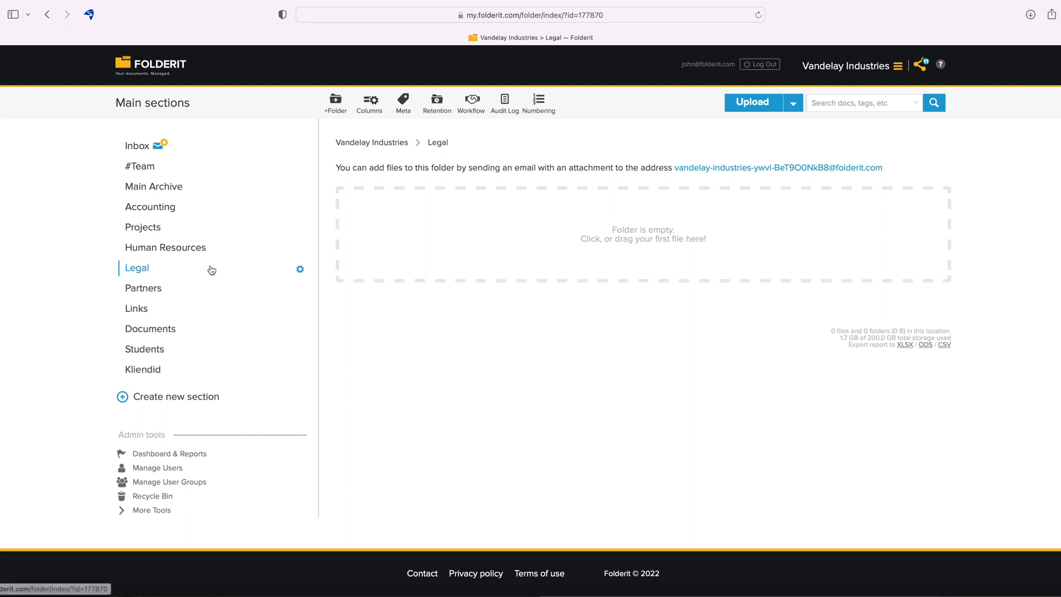
mouse_move(299, 271)
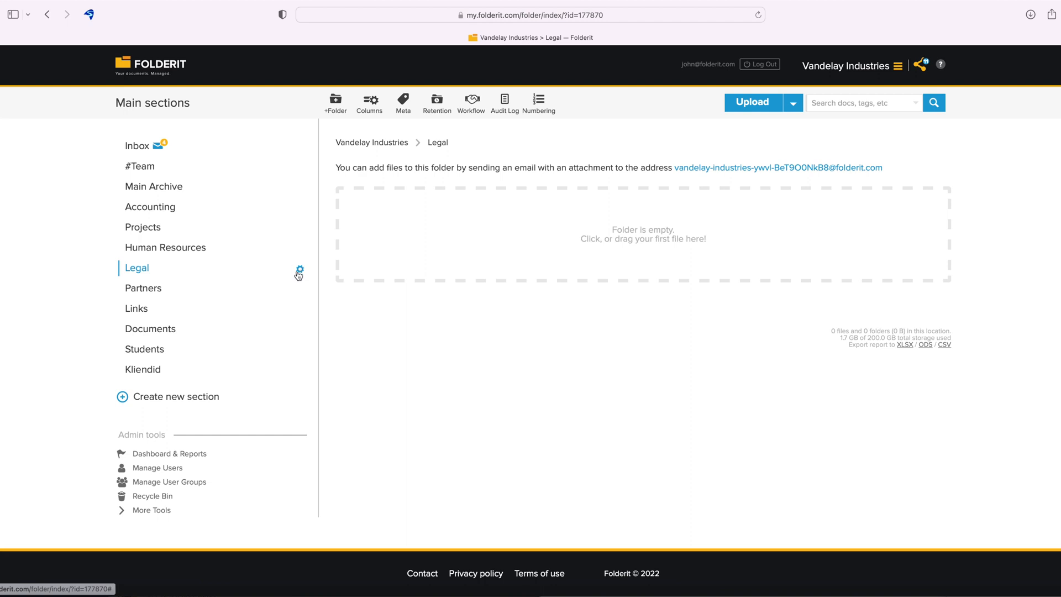
Step: Open the gear menu for the Legal folder in the sidebar
left_click(298, 271)
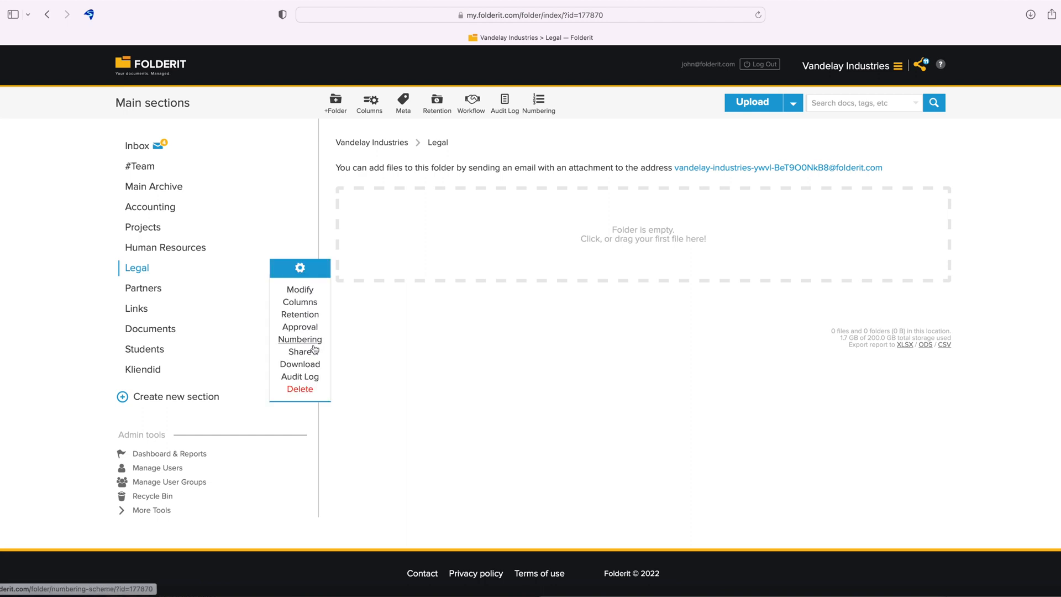
Step: Activate automatic numbering for Legal and name the scheme 'Legal documents'
left_click(300, 339)
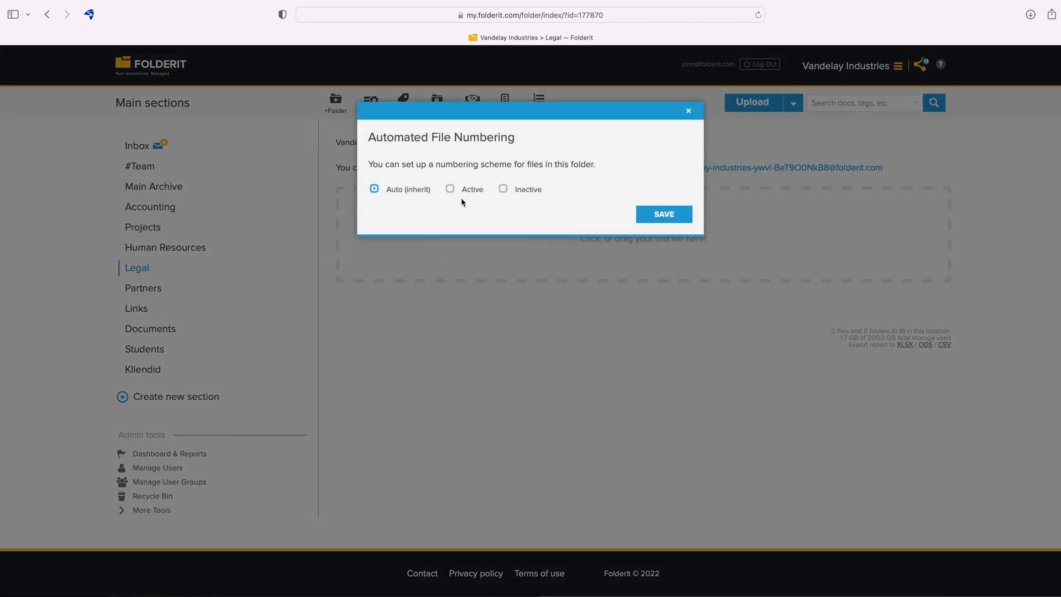
left_click(450, 189)
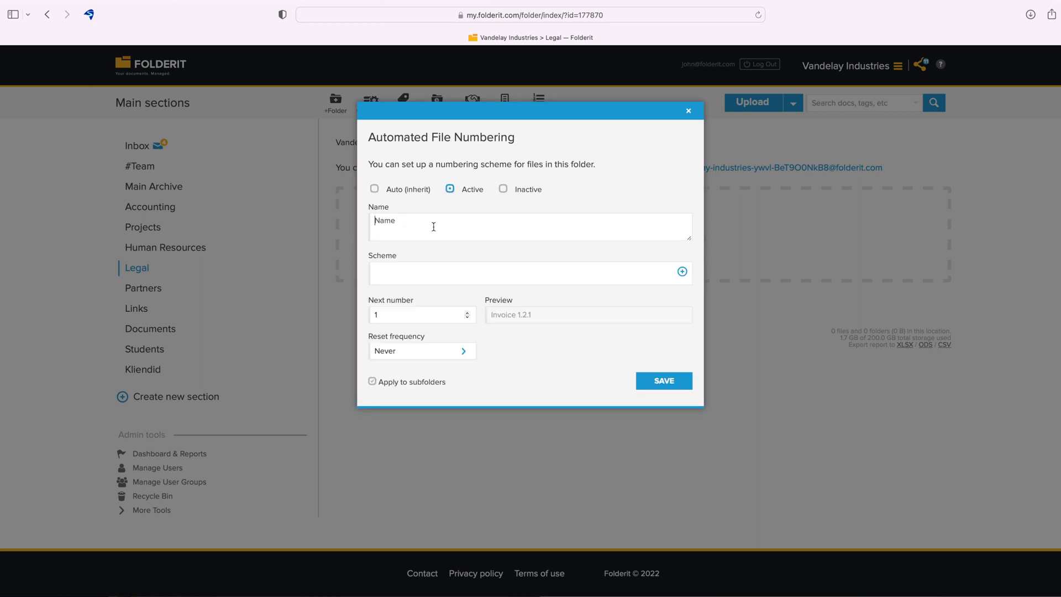
type("Legal docu")
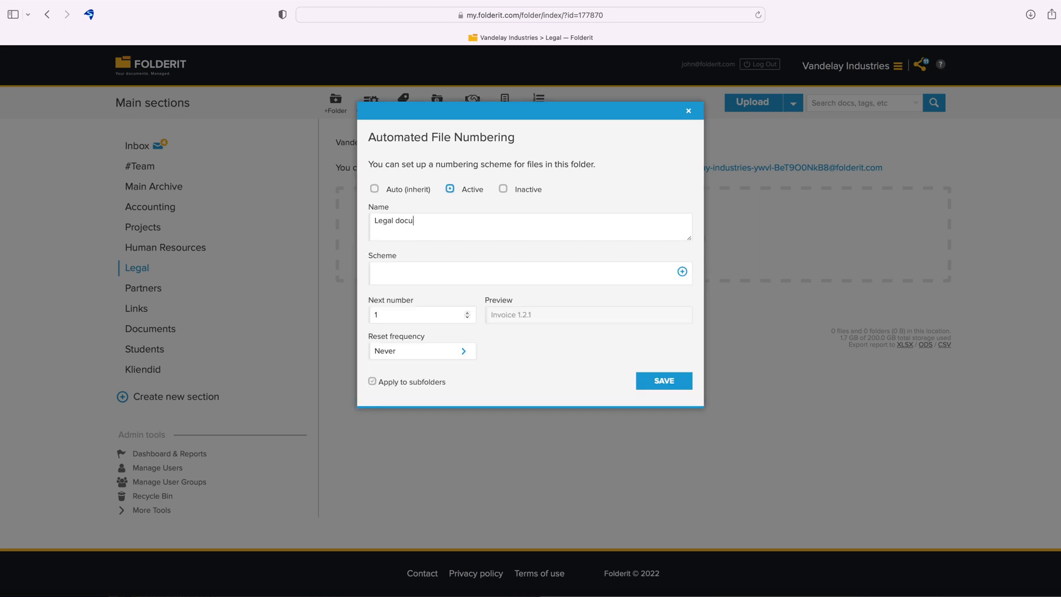
type("ments")
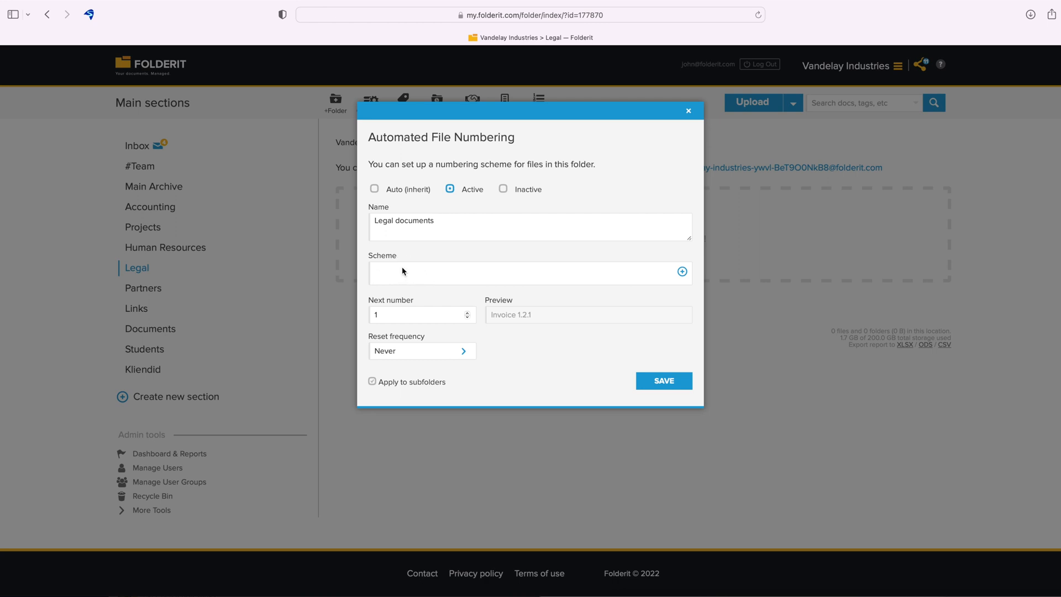
mouse_move(683, 272)
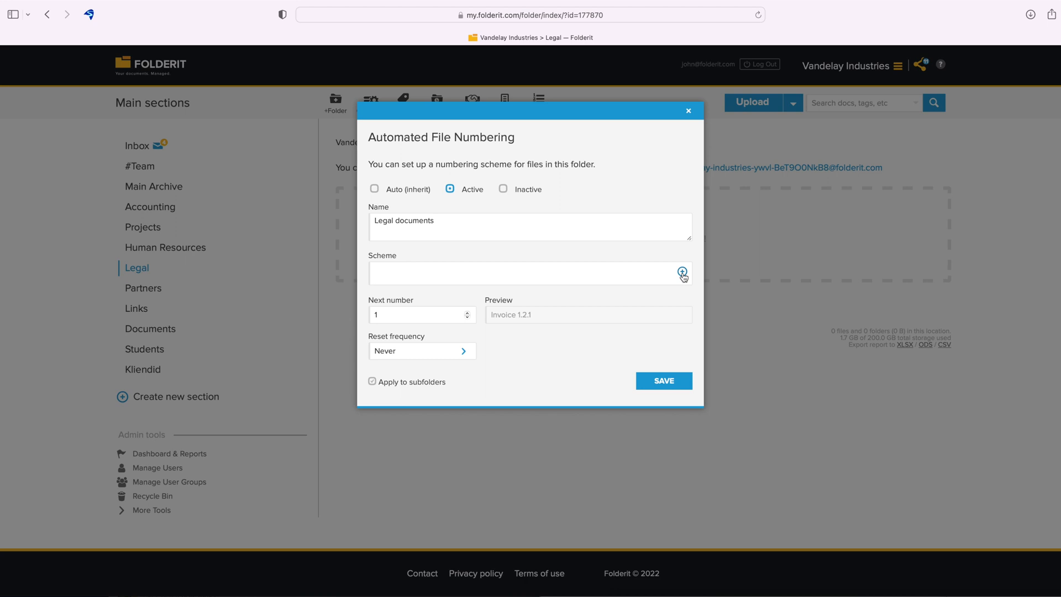
Step: Add a running Number element to the Legal documents scheme
left_click(683, 273)
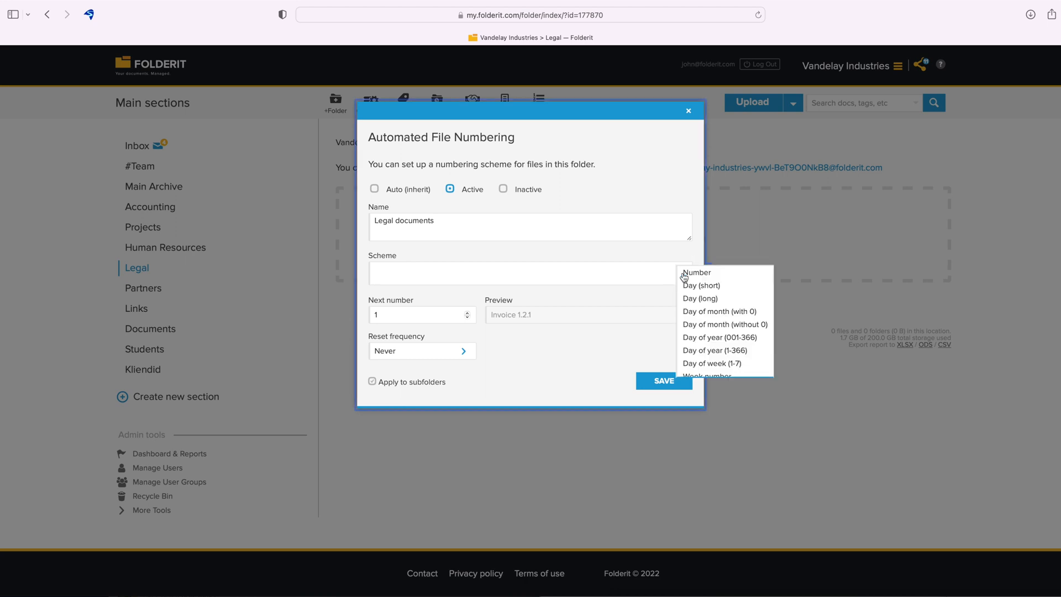
left_click(697, 272)
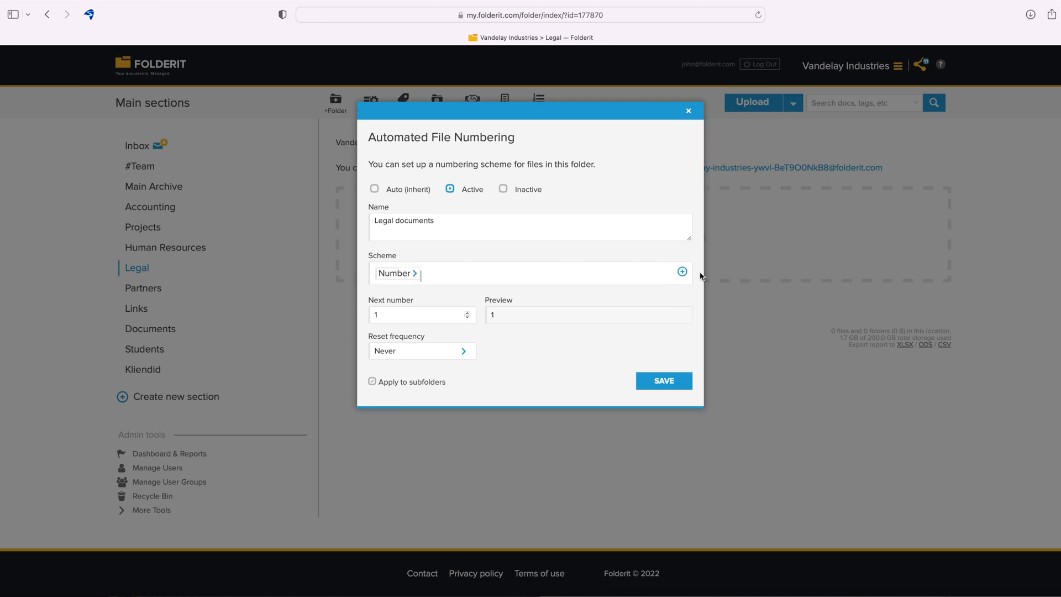
mouse_move(504, 305)
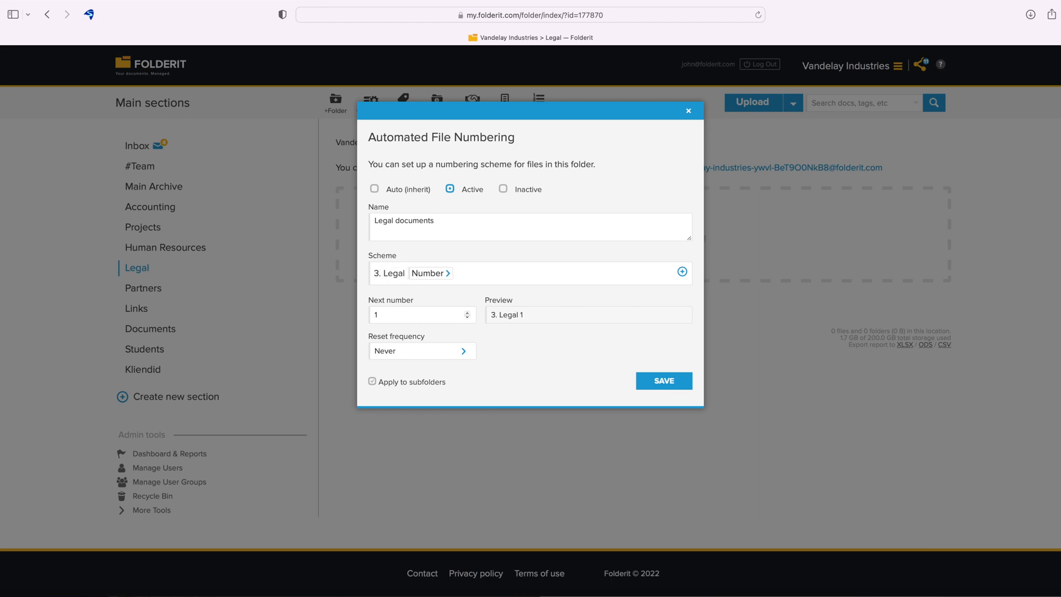
mouse_move(490, 284)
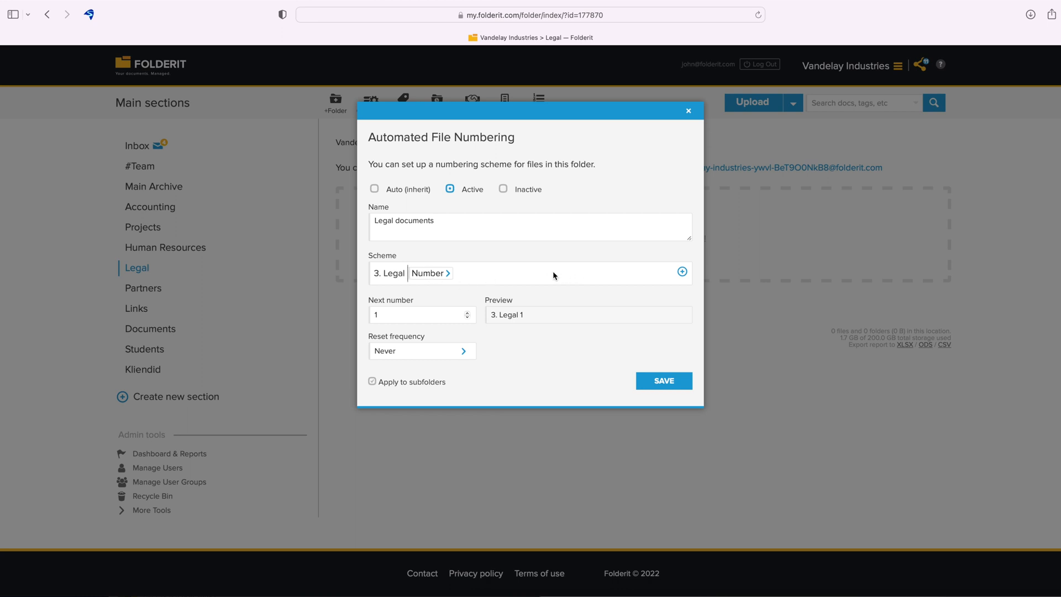
mouse_move(578, 275)
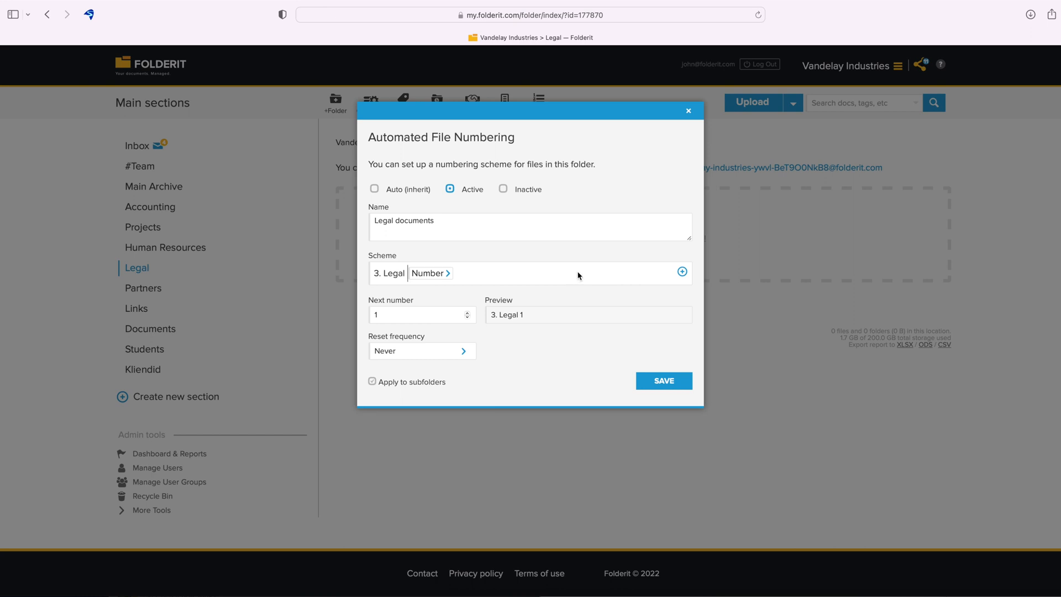
Step: Insert day, month and four-digit year elements with ' / ' separators and 'No.' before the number
left_click(427, 273)
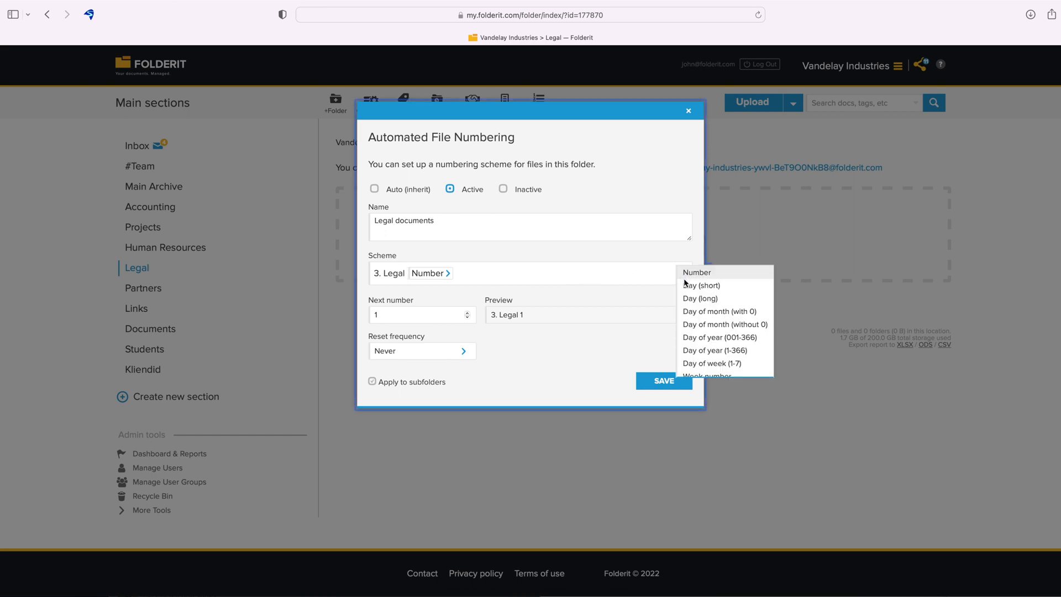
left_click(719, 311)
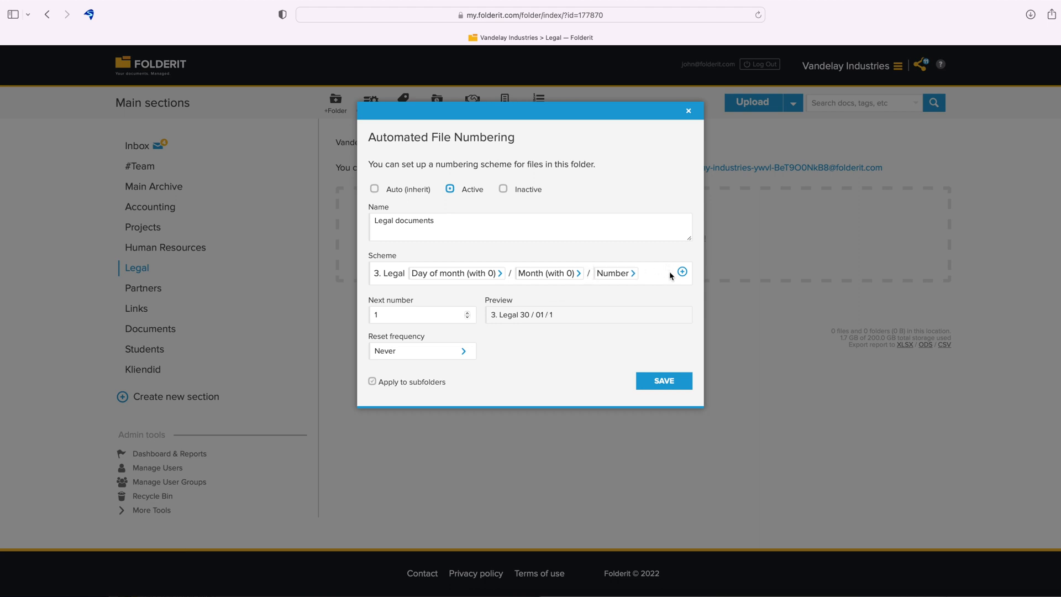
left_click(682, 273)
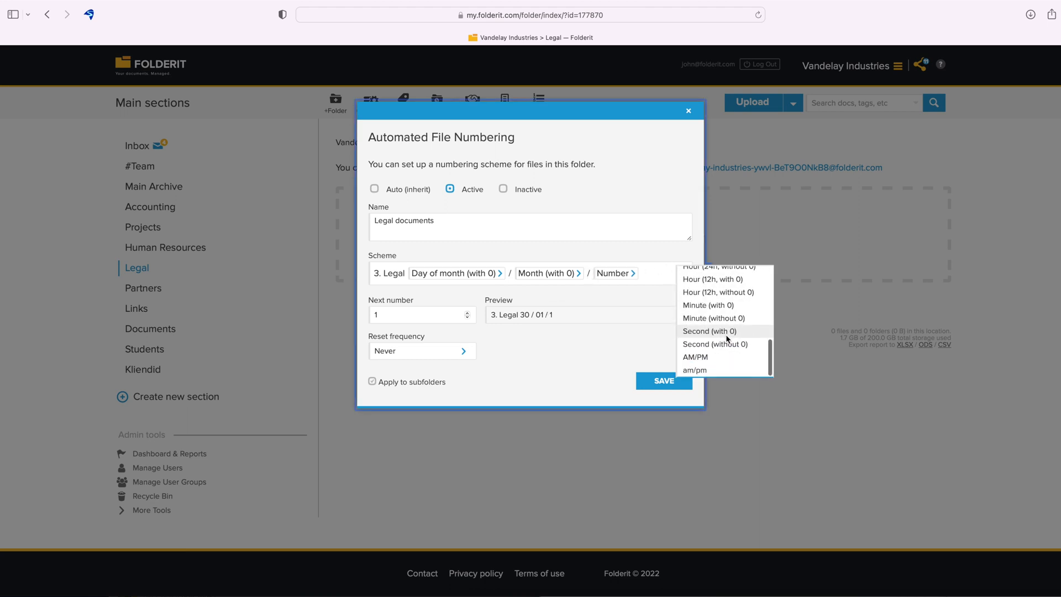
scroll("up", 3)
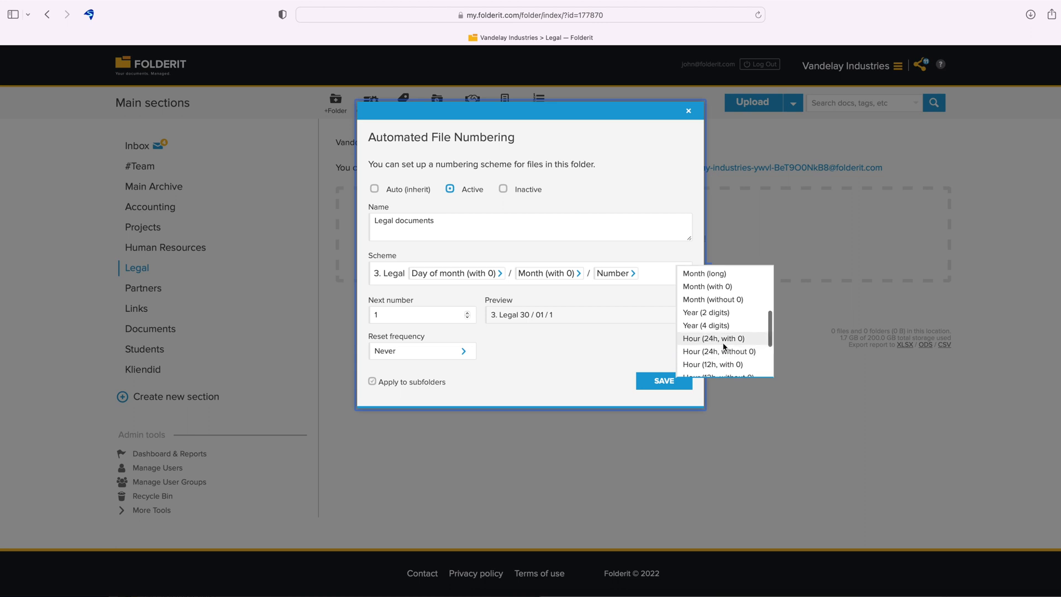
left_click(706, 325)
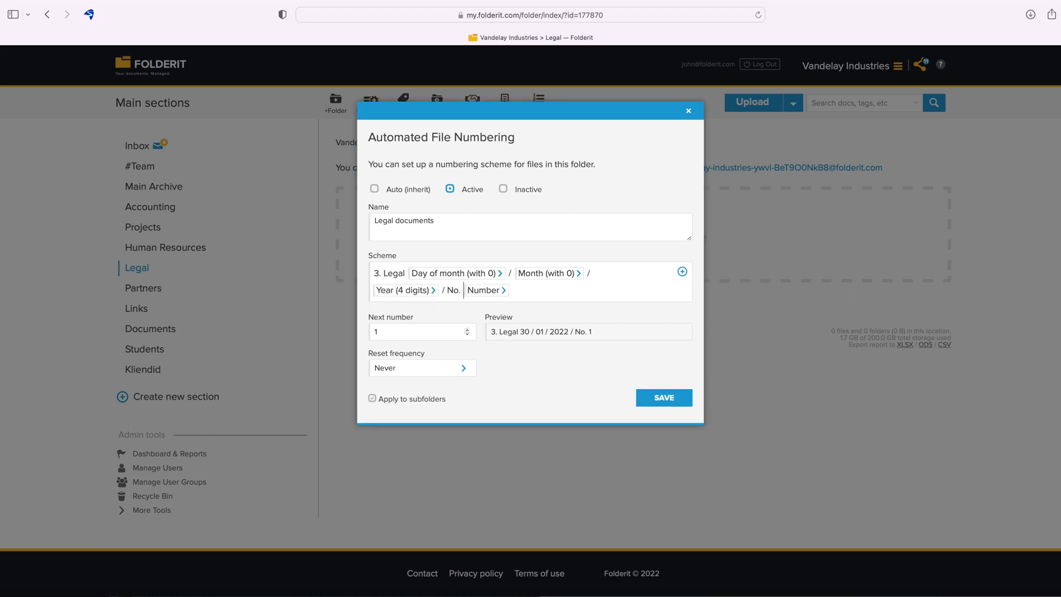
left_click(485, 290)
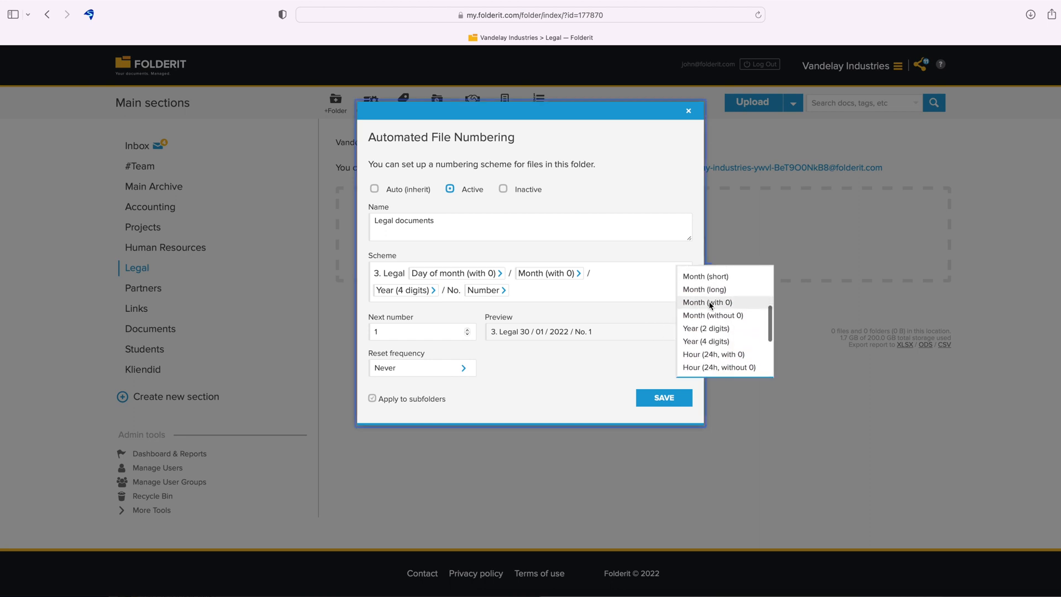
scroll("down", 3)
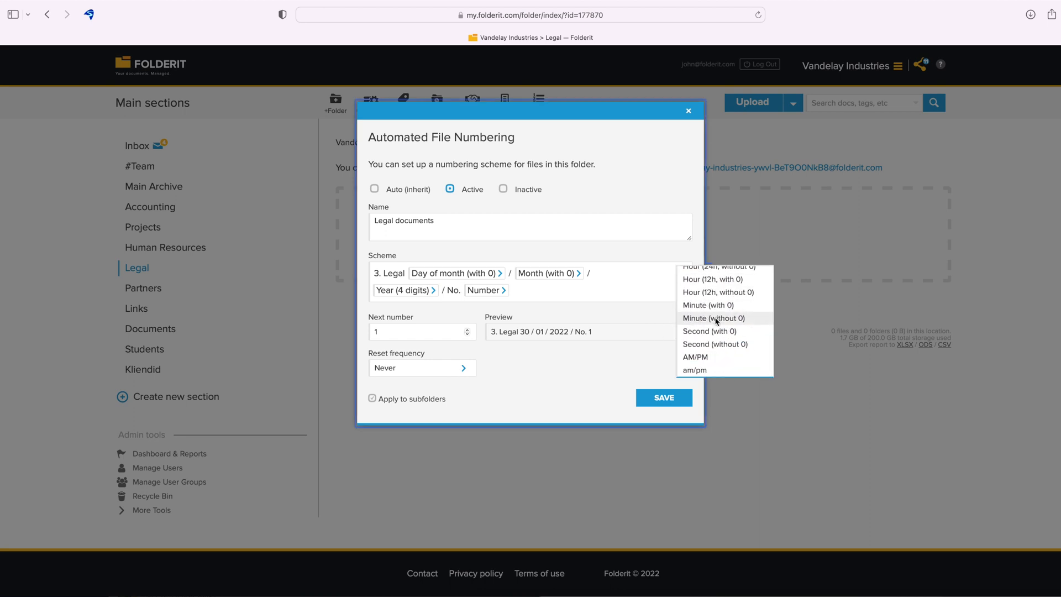
left_click(552, 295)
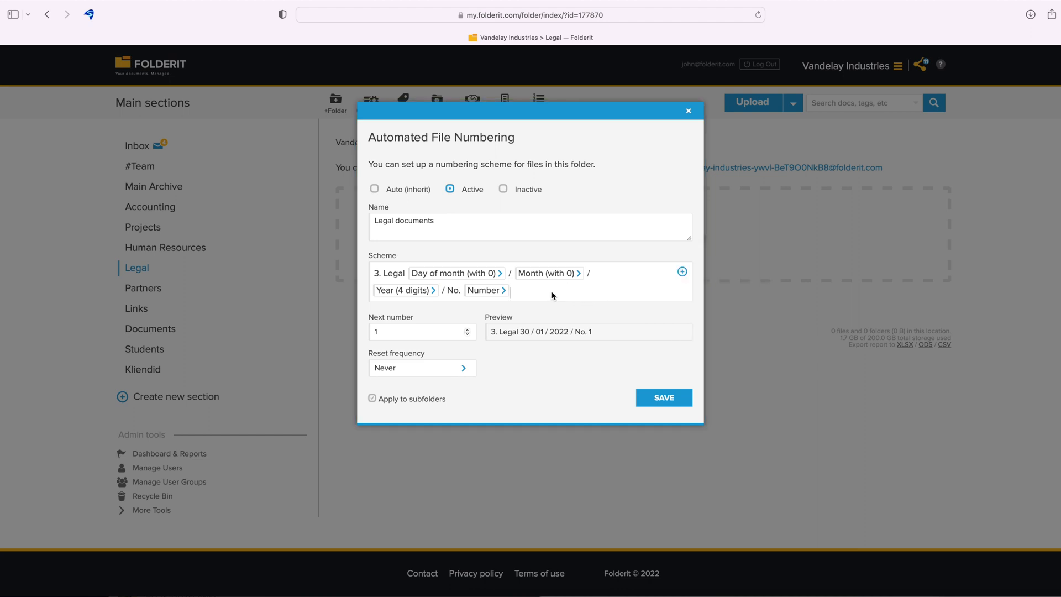
mouse_move(459, 361)
type("2000")
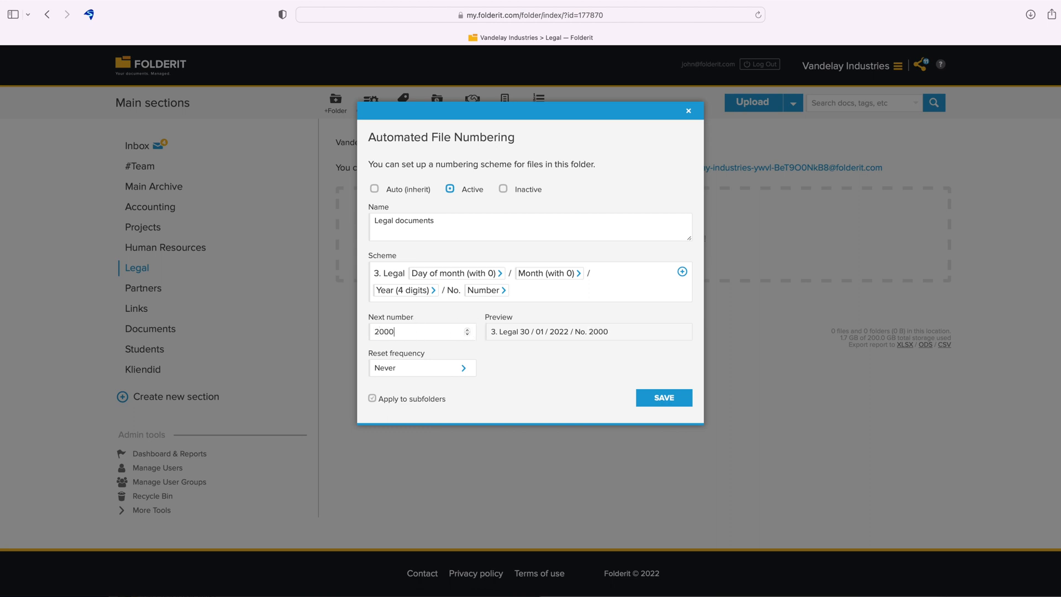
mouse_move(465, 370)
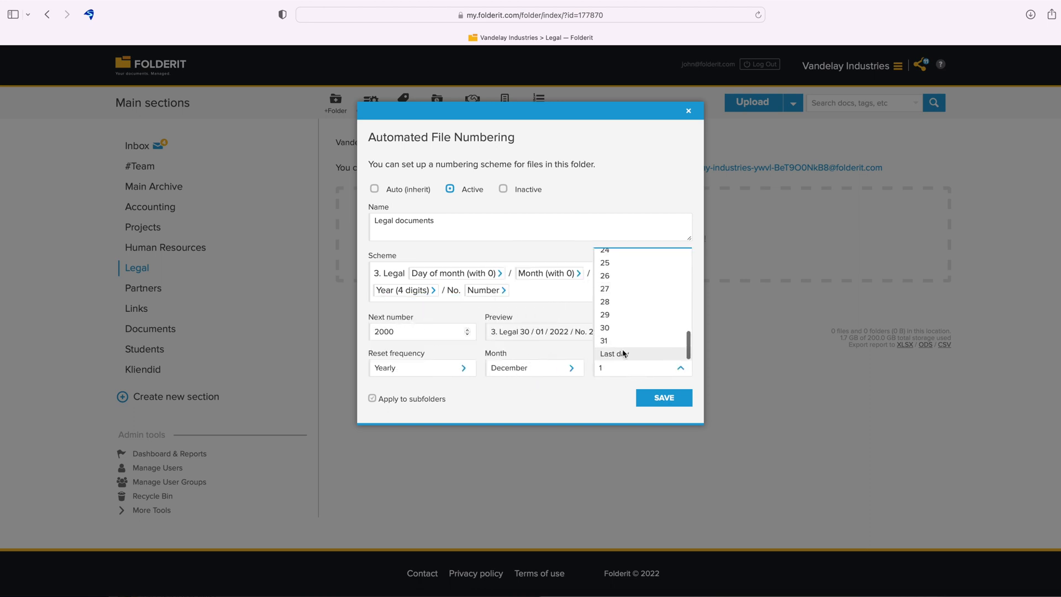
Step: Start numbering at 2000 with yearly reset on December's last day, and save
left_click(613, 353)
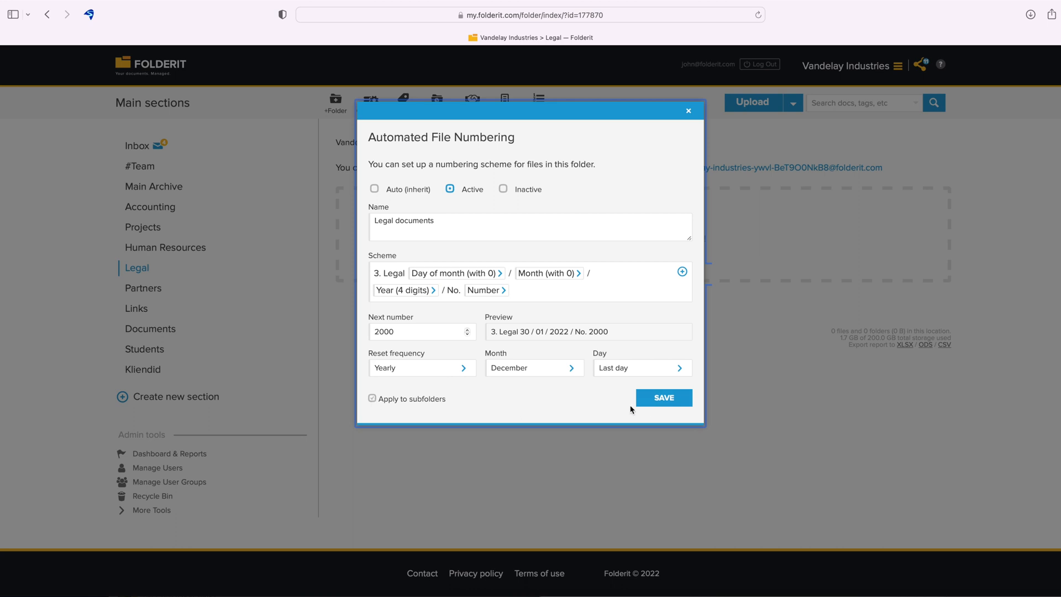
left_click(663, 397)
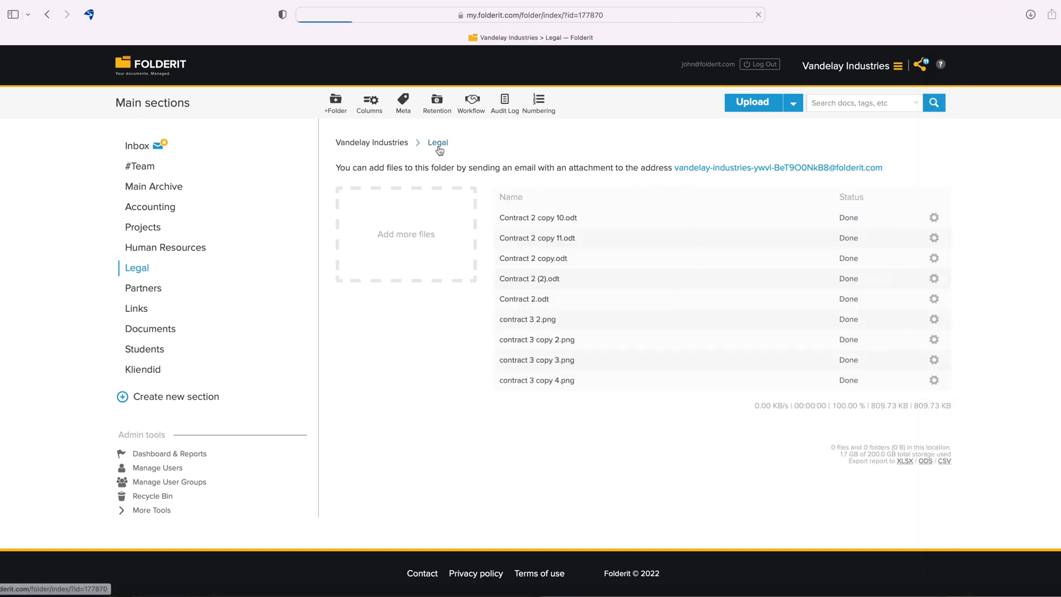
Step: Open Contract 2.odt and select its document number 3. Legal 30 / 01 / 2022 / No. 2001
left_click(524, 298)
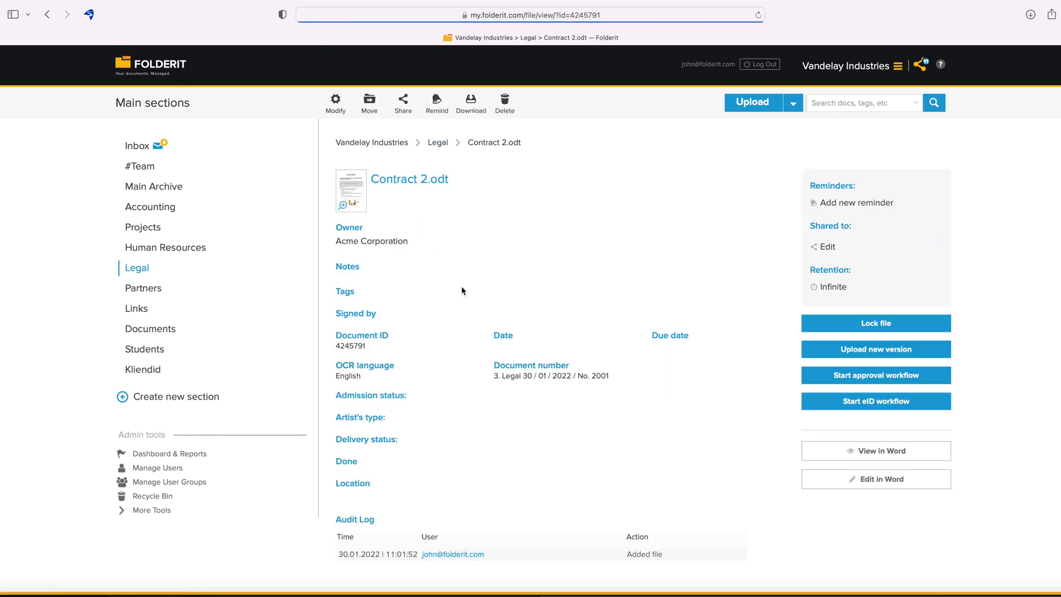
triple_click(550, 376)
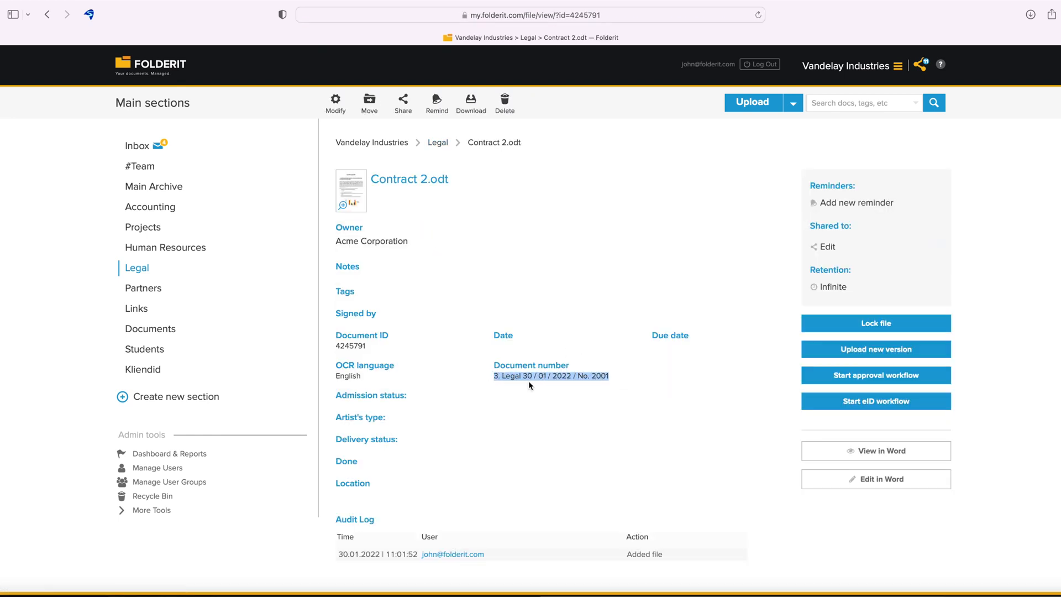
mouse_move(437, 142)
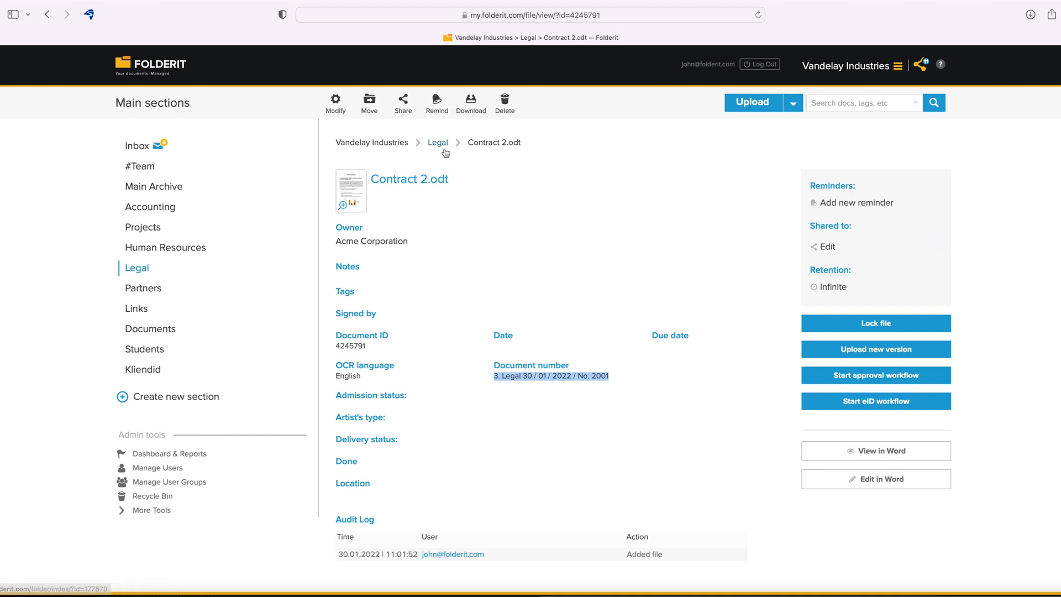
Step: Add a Document number column after Name to the Legal folder list, including subfolders
left_click(437, 142)
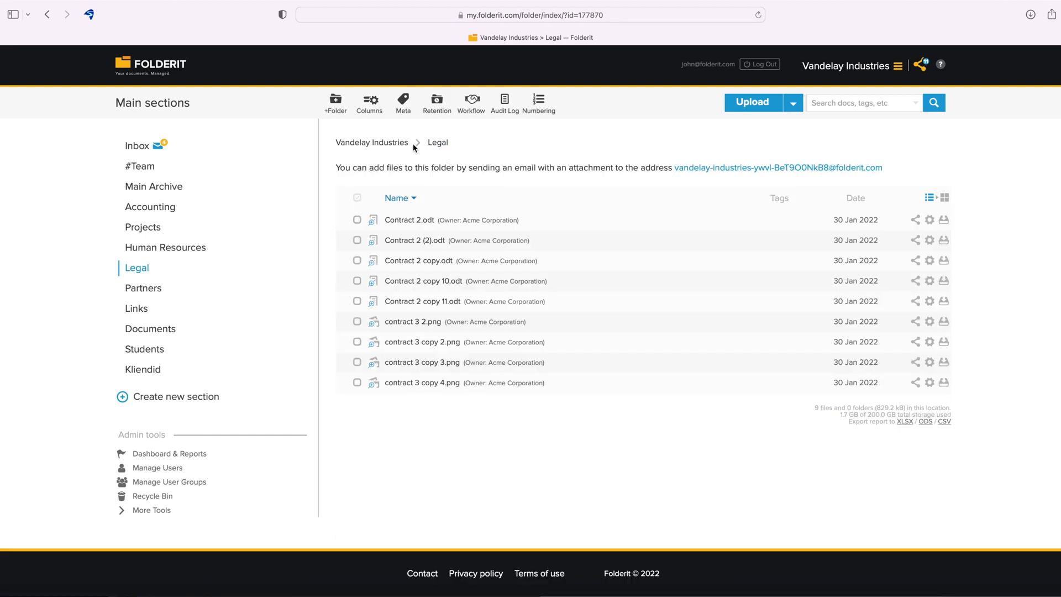
left_click(368, 103)
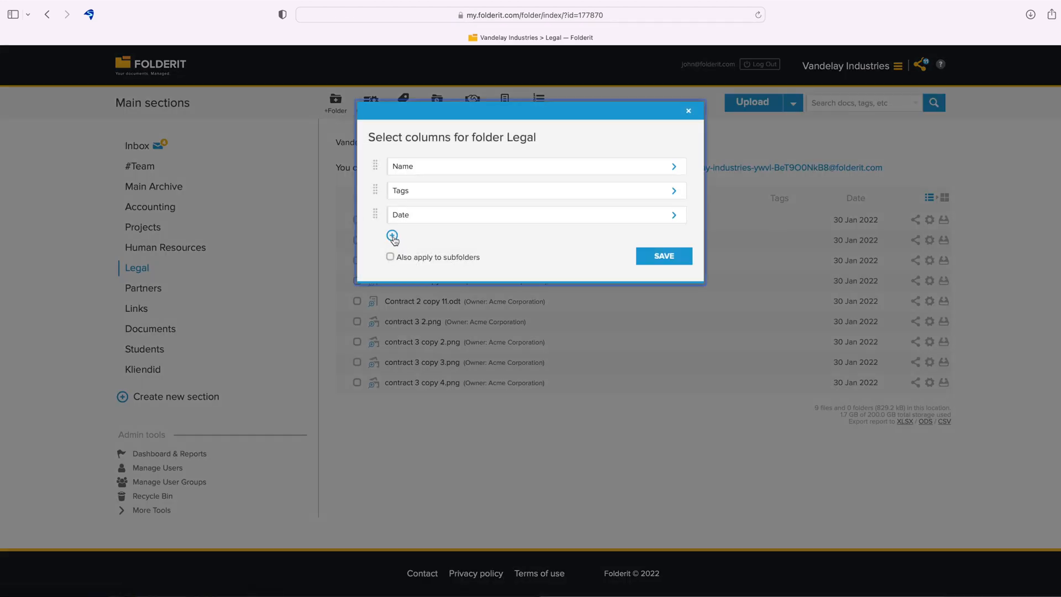
left_click(392, 237)
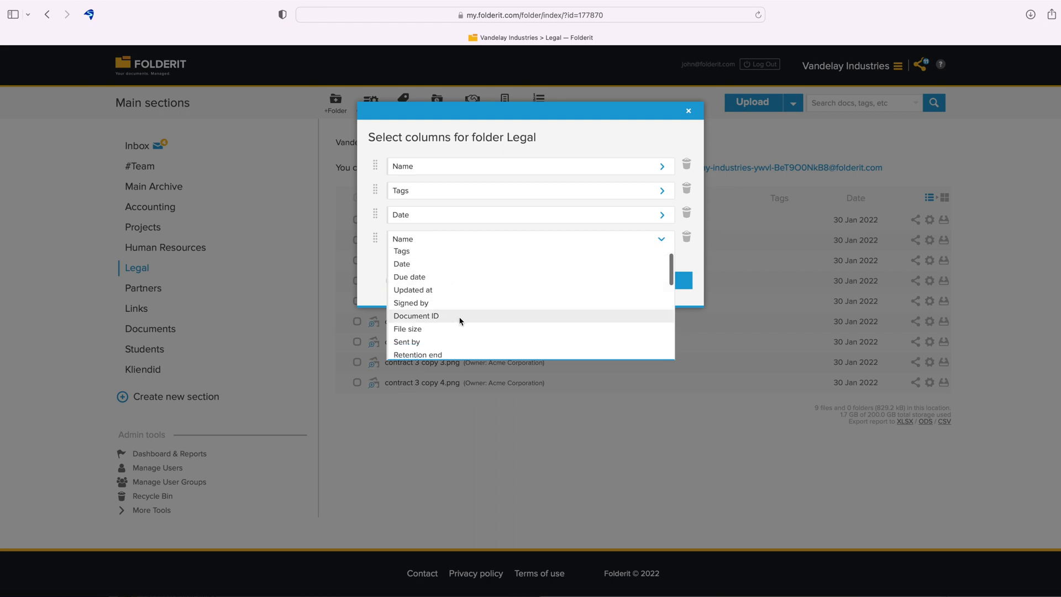
scroll("down", 3)
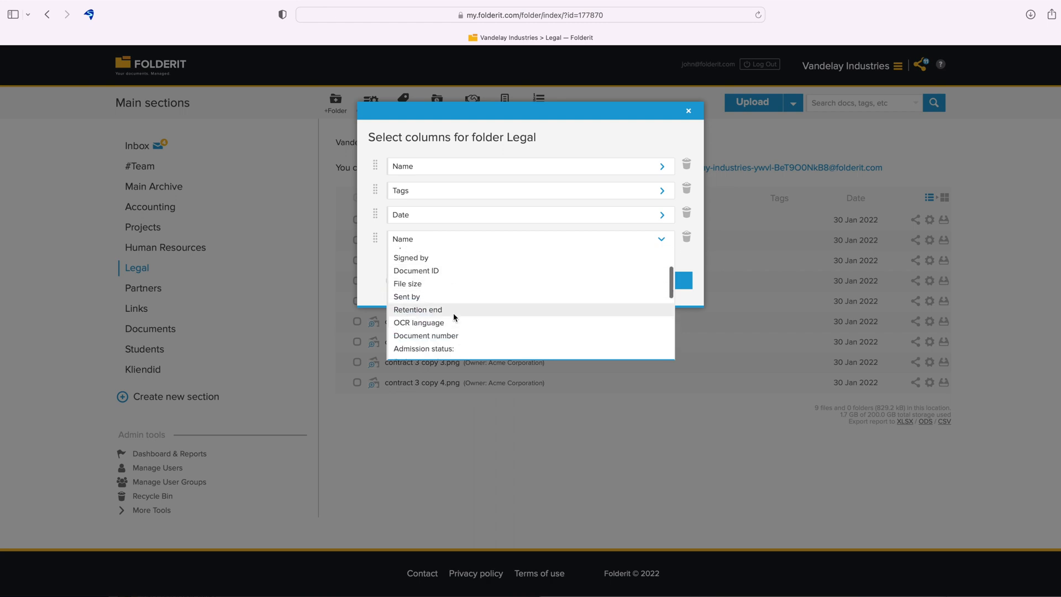
left_click(425, 335)
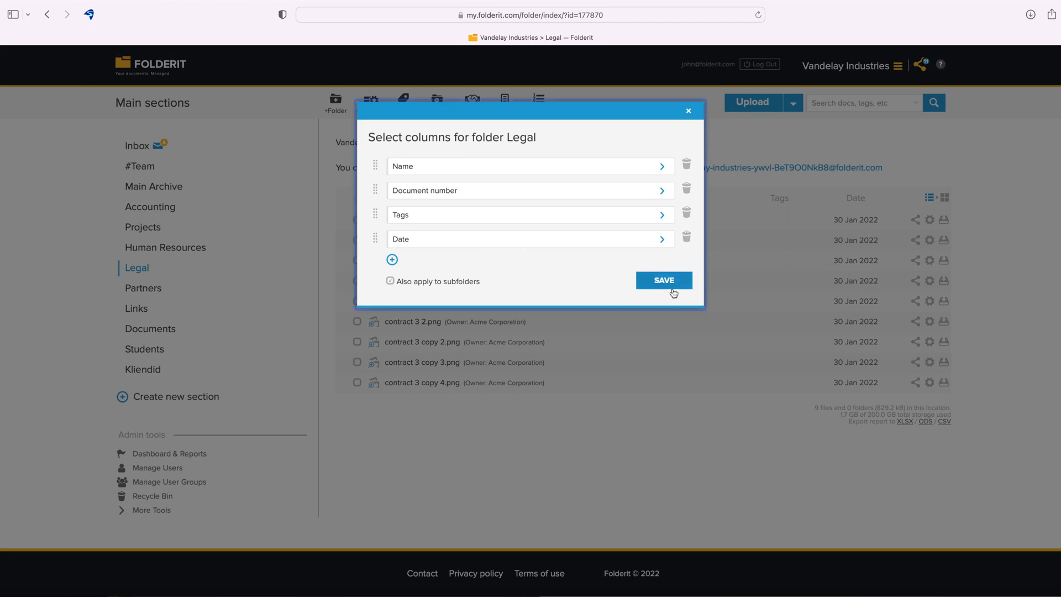
left_click(663, 280)
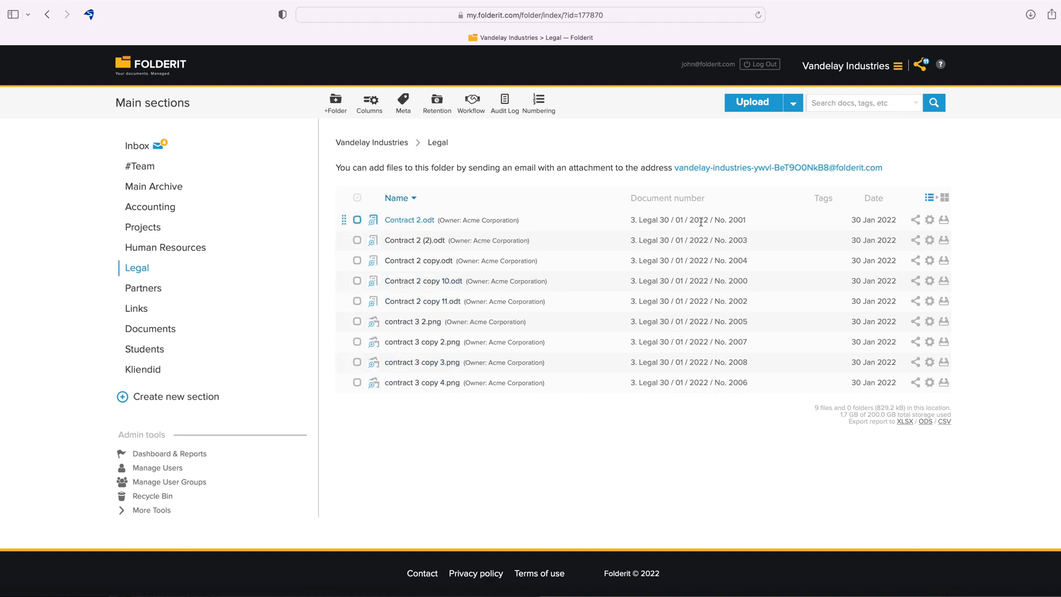
Step: Sort the Legal files ascending by document number and expand More Tools in Admin tools
left_click(666, 198)
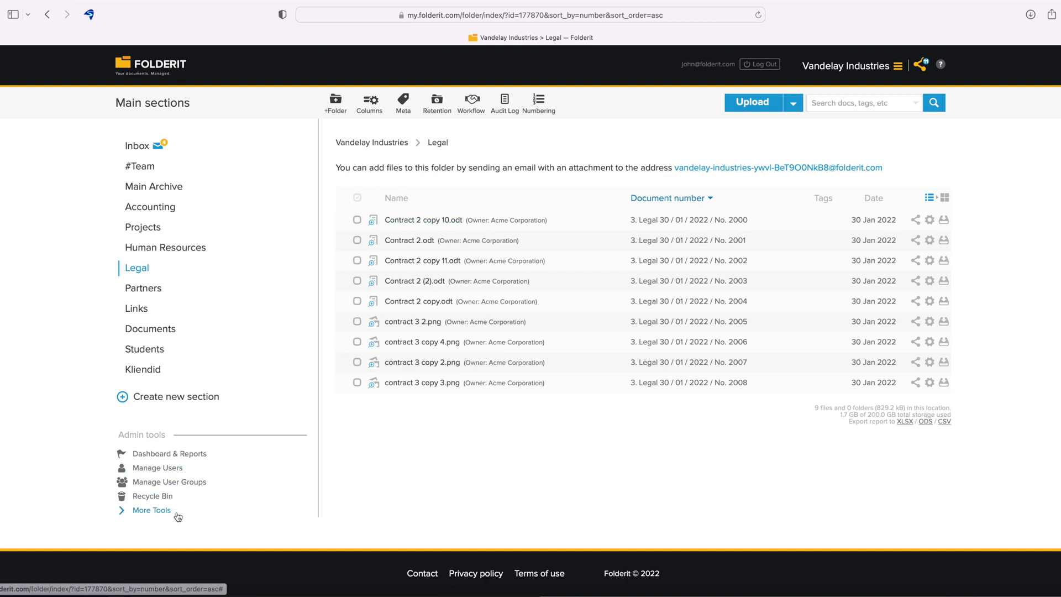
left_click(151, 510)
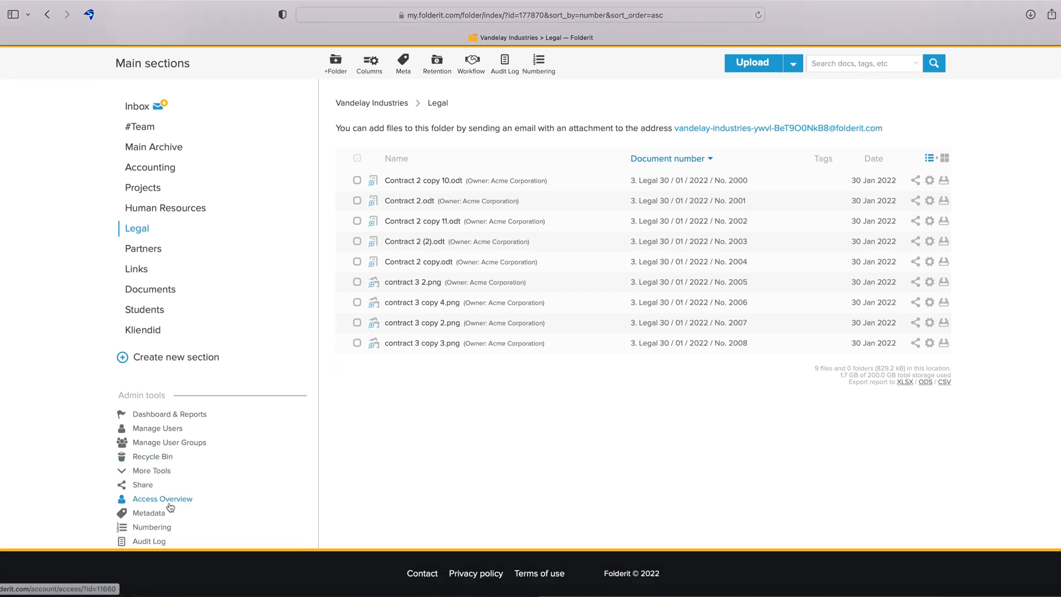
mouse_move(152, 528)
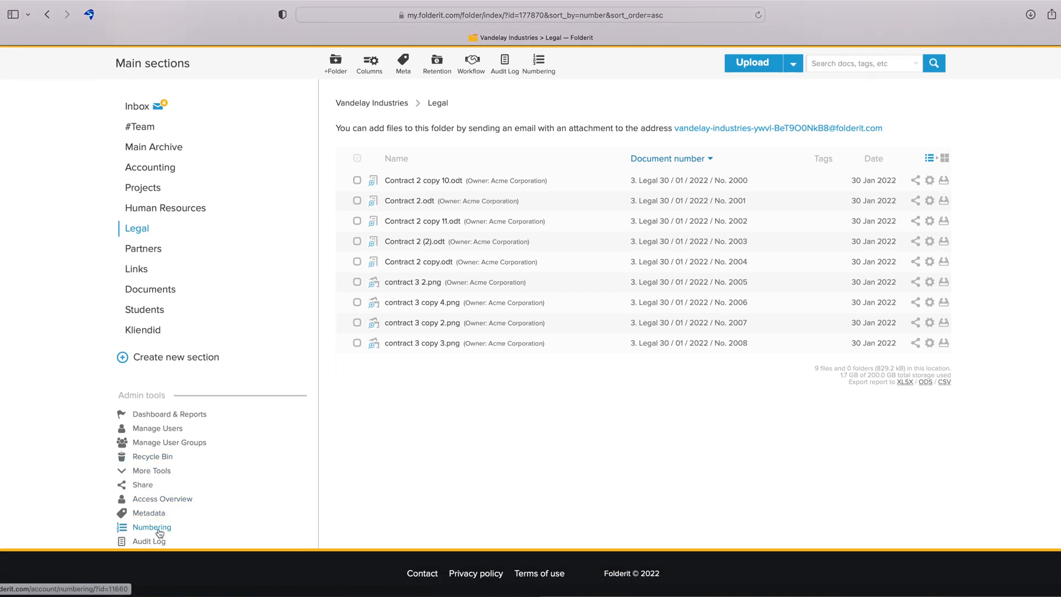
Step: Open Numbering under Admin tools and view the Legal documents scheme's nine files
left_click(152, 528)
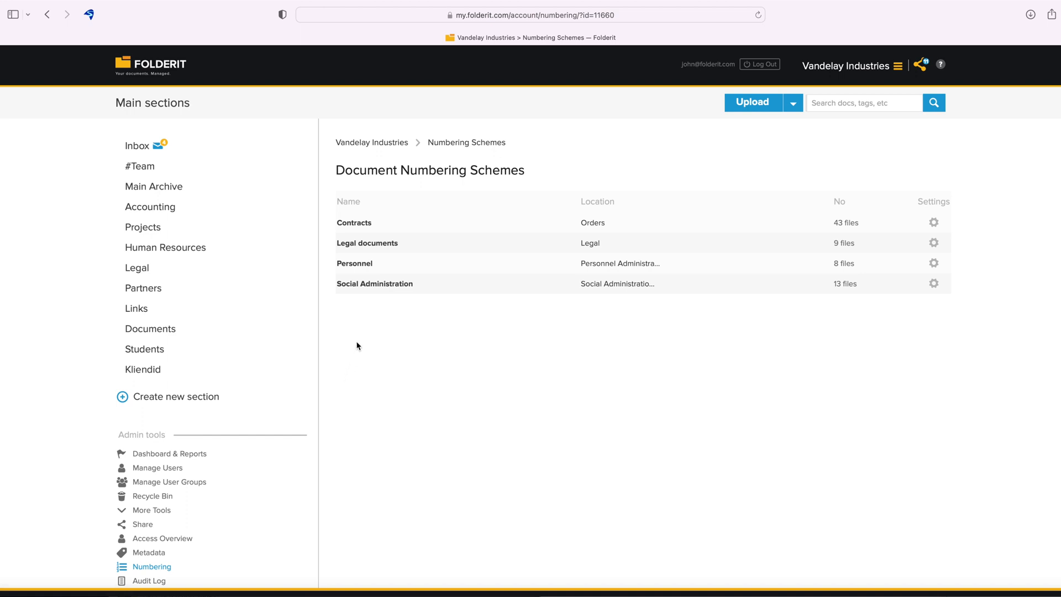
mouse_move(367, 243)
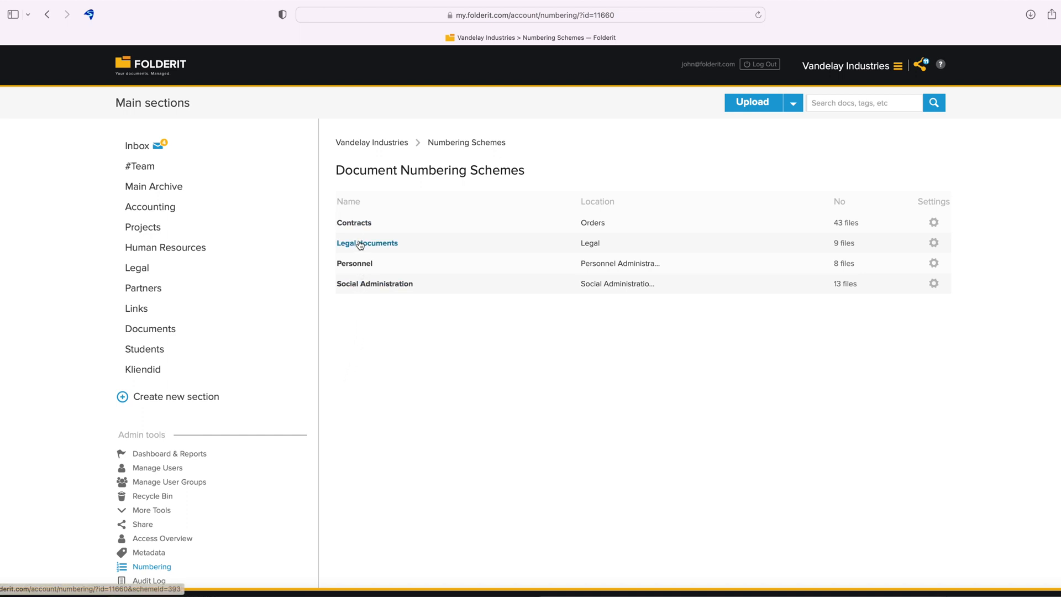
left_click(367, 243)
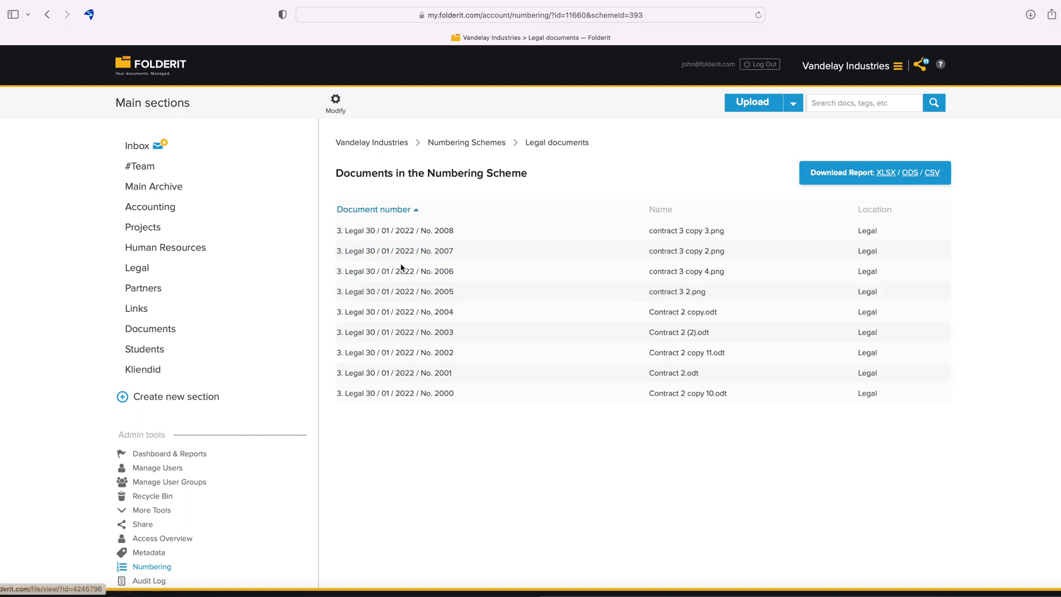
mouse_move(443, 331)
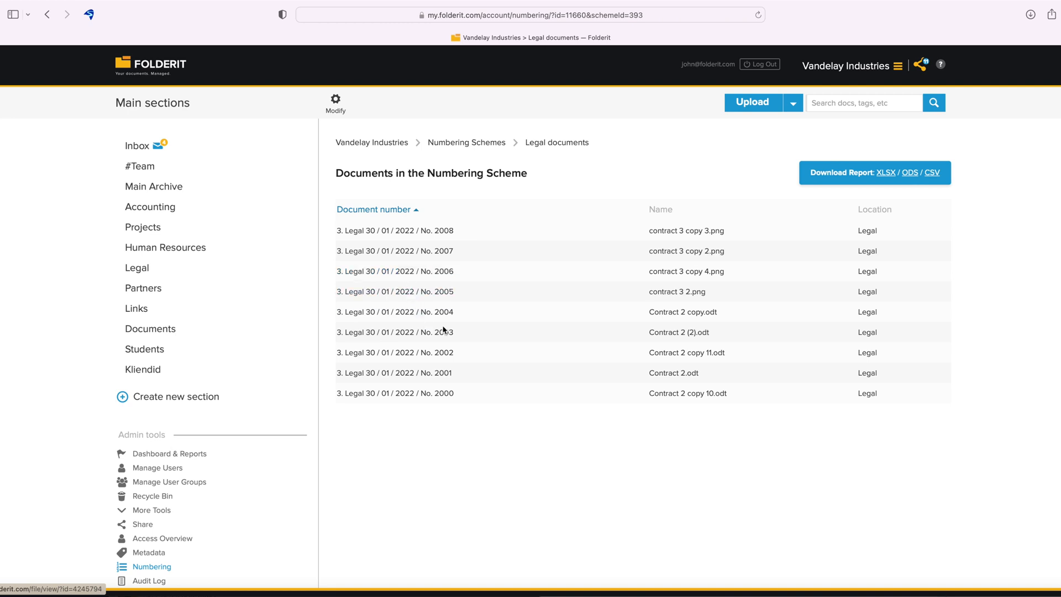
mouse_move(881, 190)
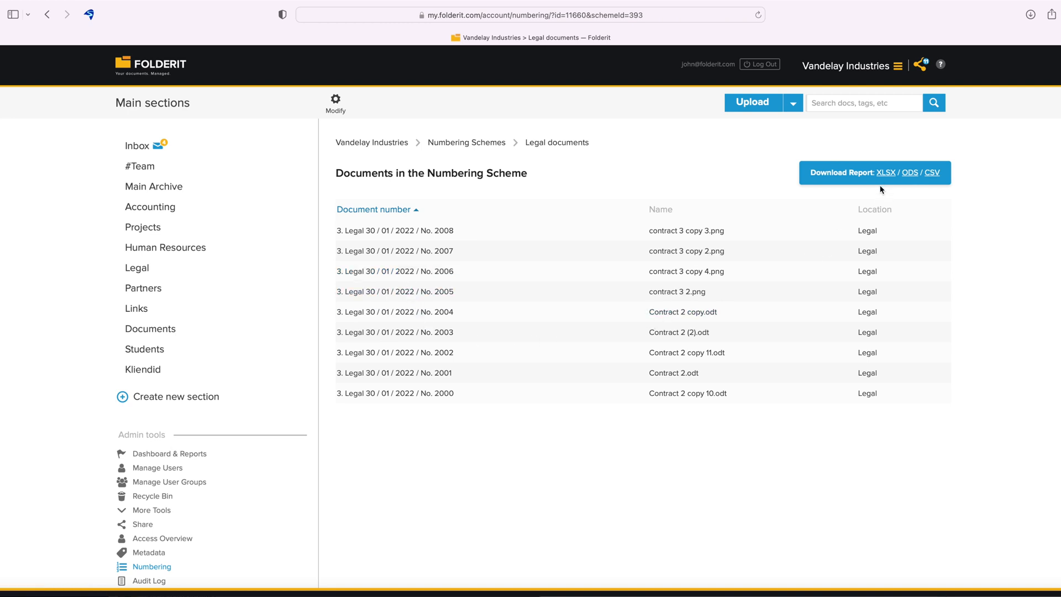
mouse_move(944, 186)
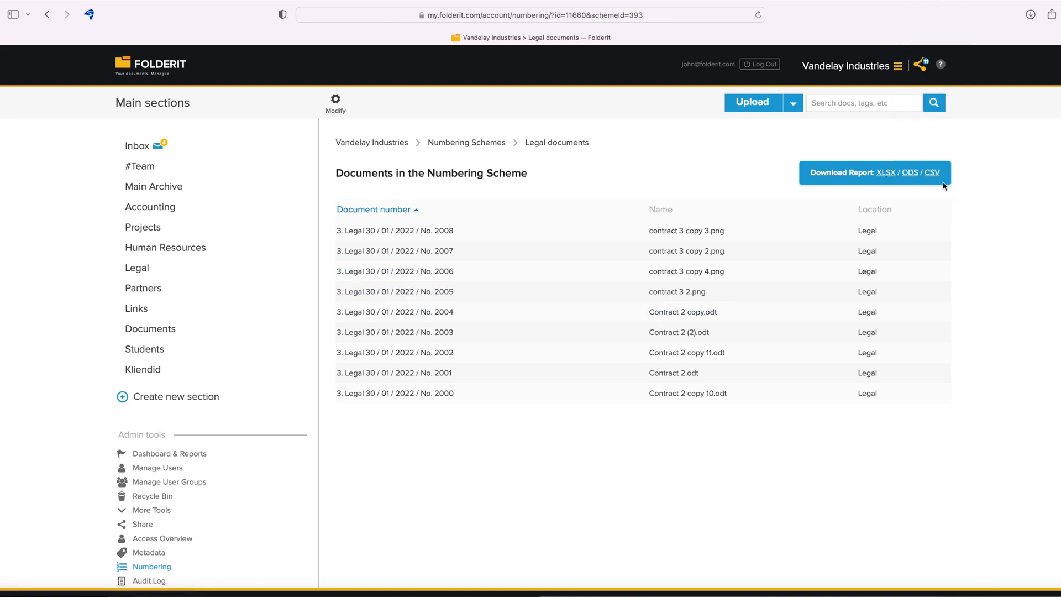
mouse_move(983, 229)
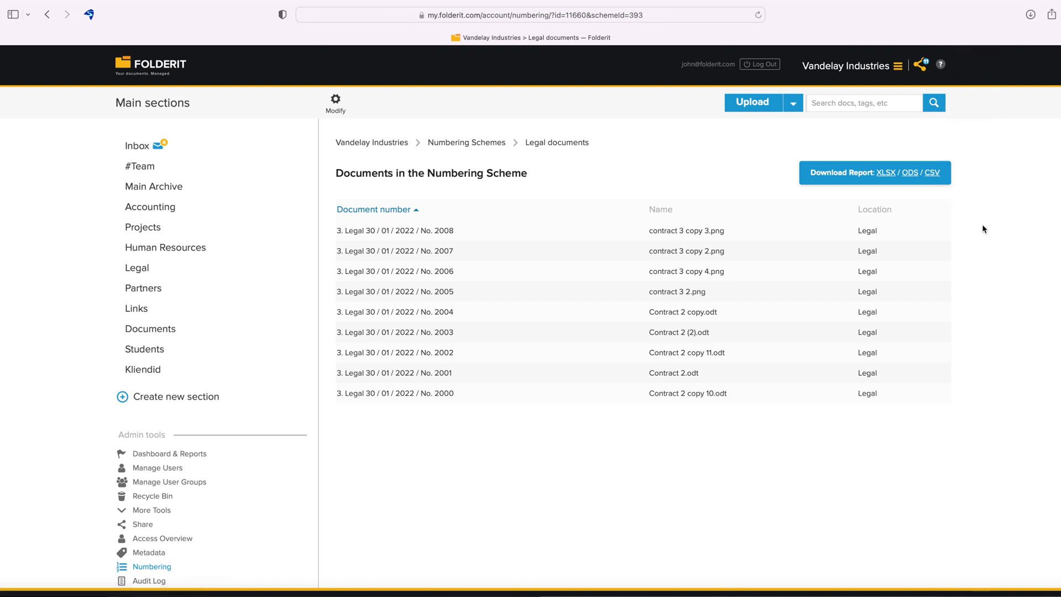
Step: Run an advanced search for document number No. 2001 and open the found Contract 2.odt
left_click(934, 102)
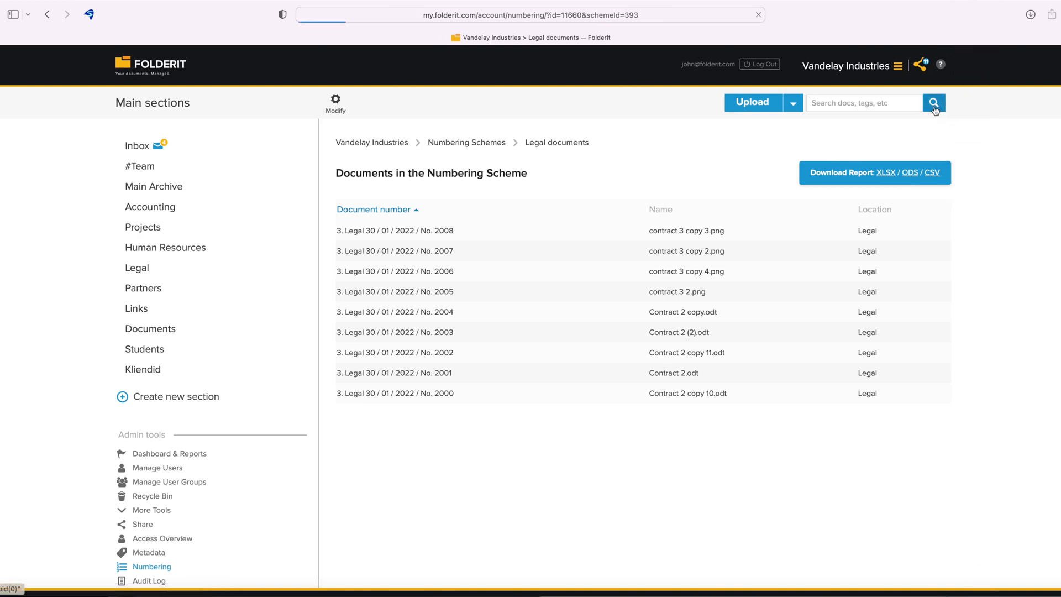
left_click(934, 103)
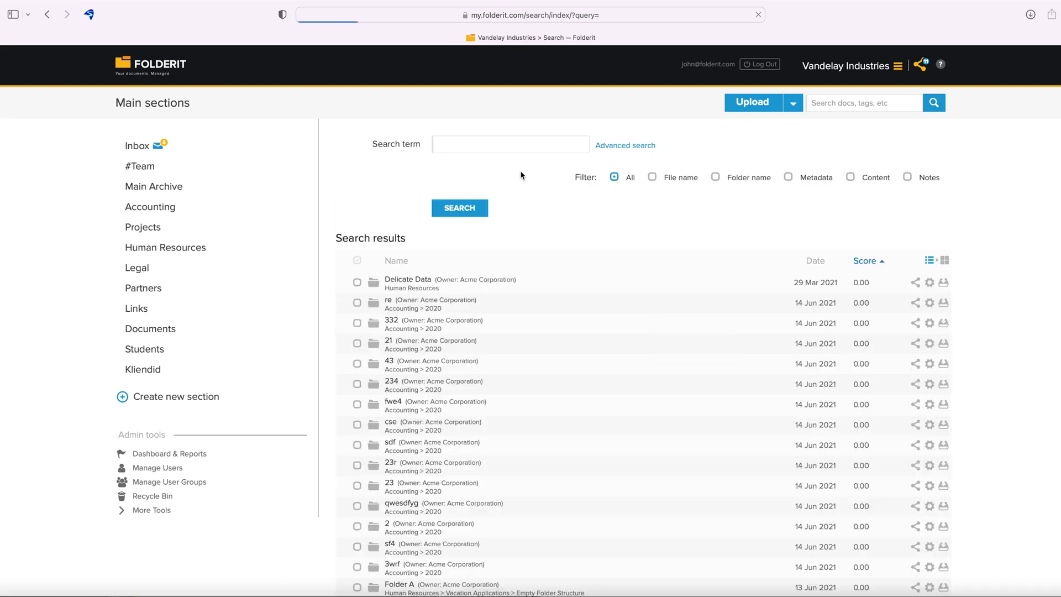
left_click(624, 145)
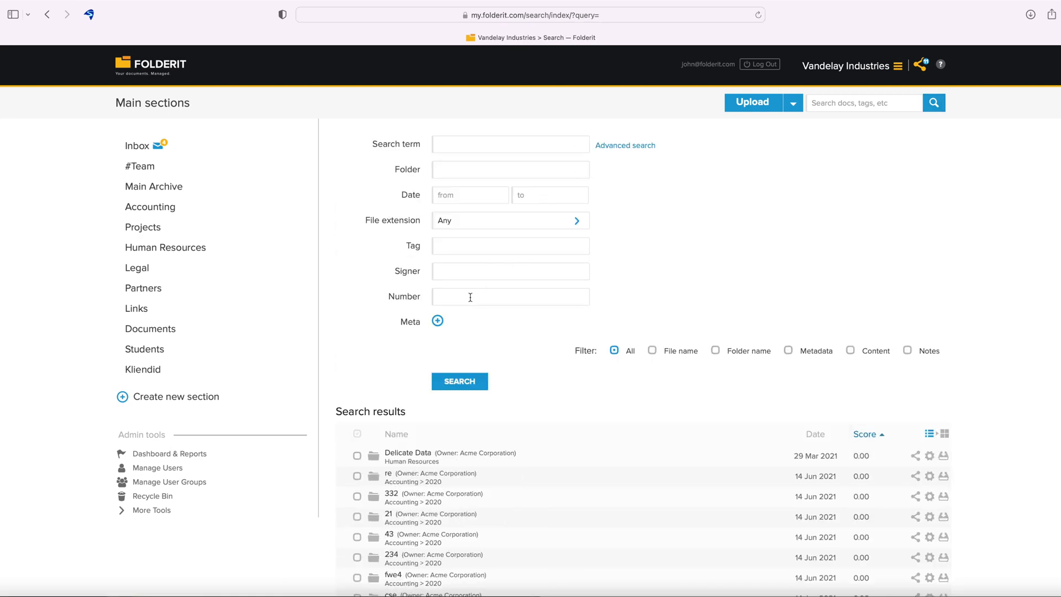
left_click(459, 381)
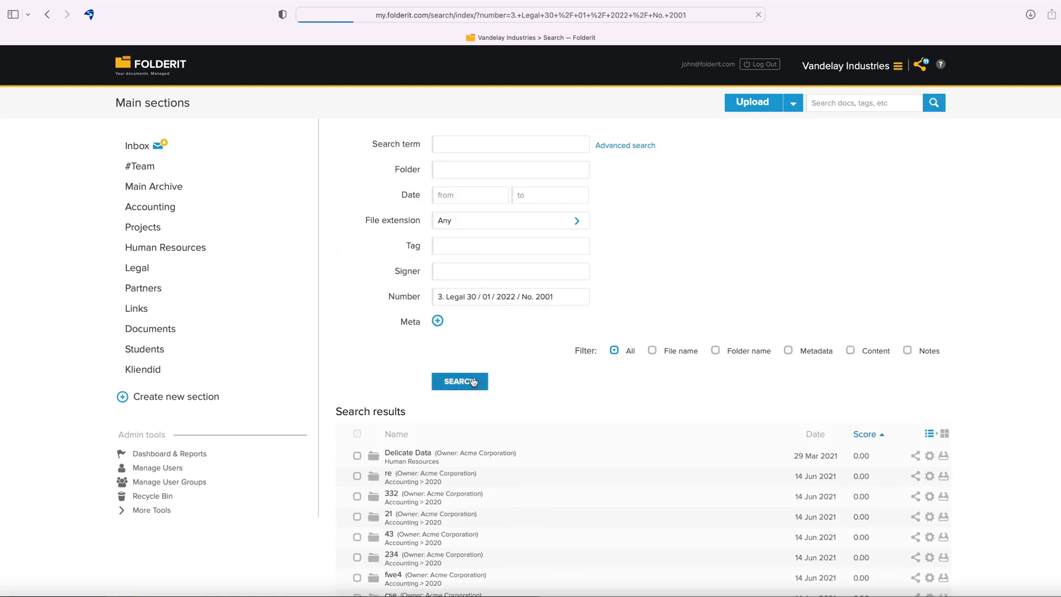
left_click(459, 381)
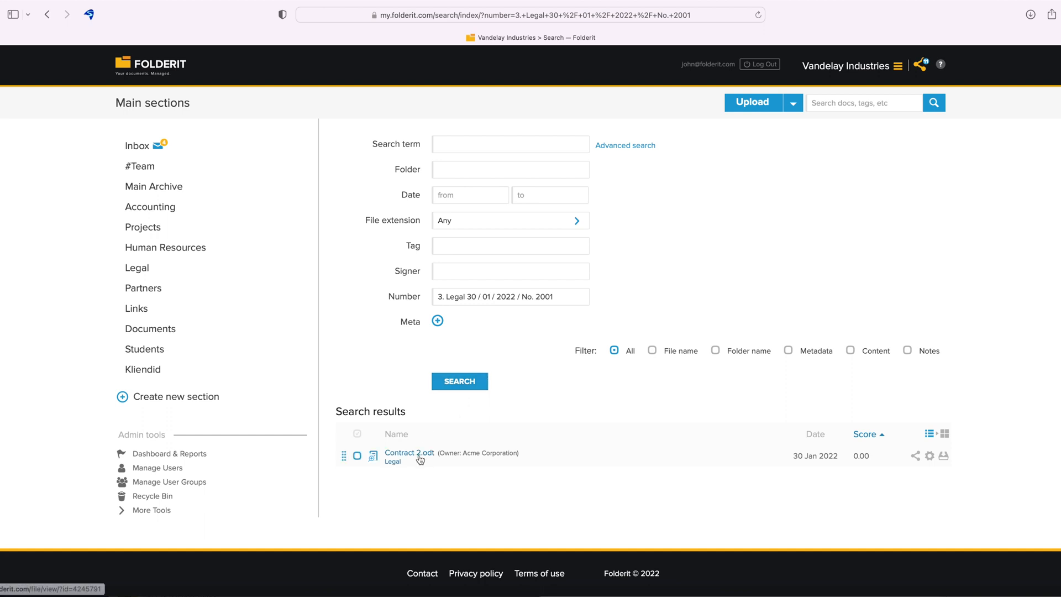
left_click(409, 453)
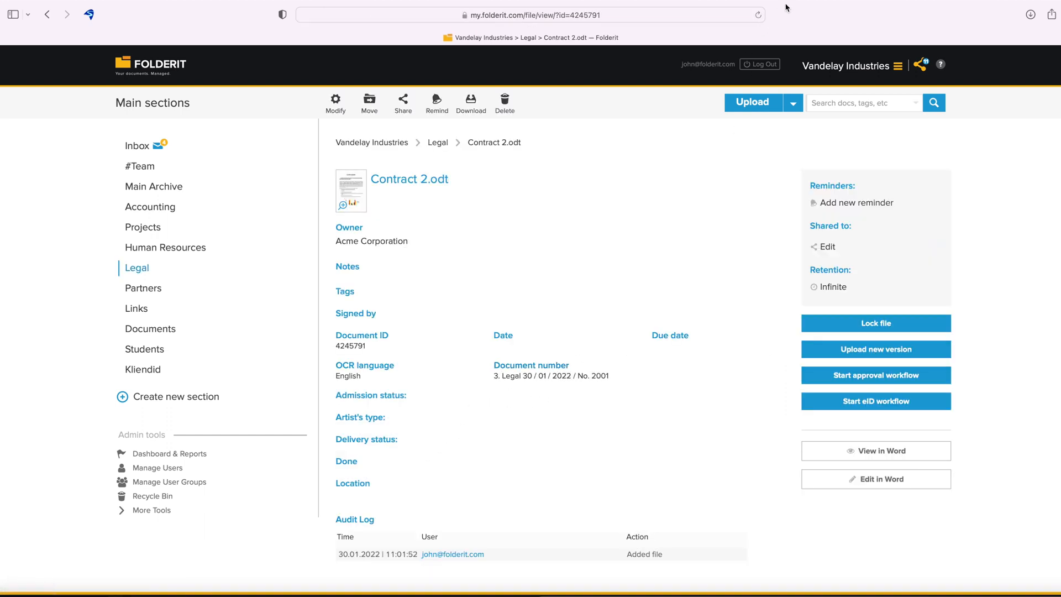
mouse_move(921, 163)
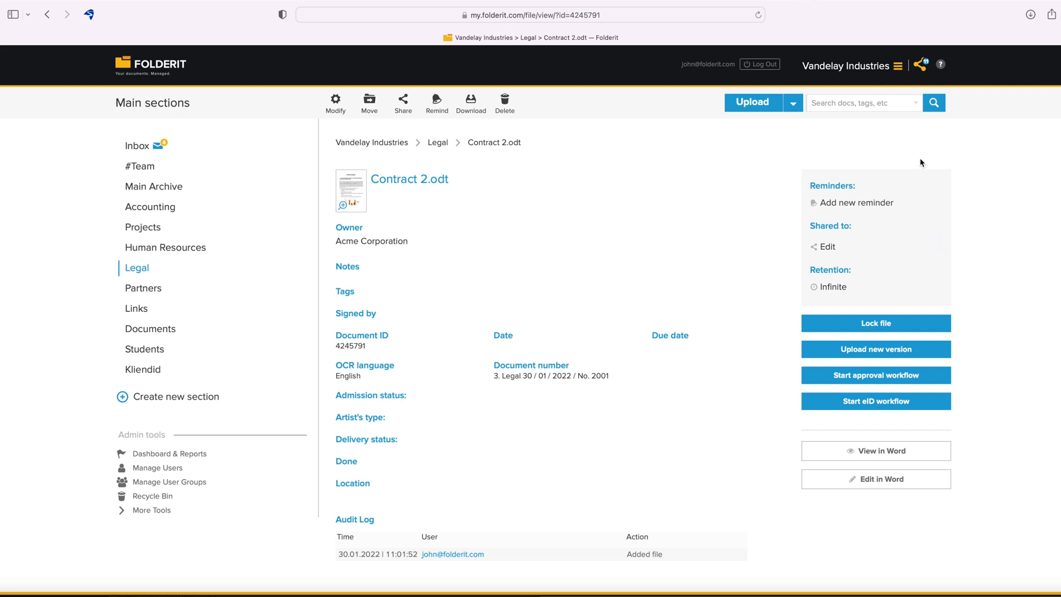